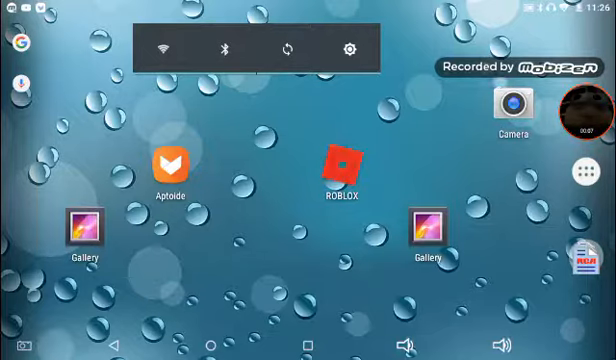
- Launch Roblox from the Android home screen to reach the empty login form
scroll("down", 3)
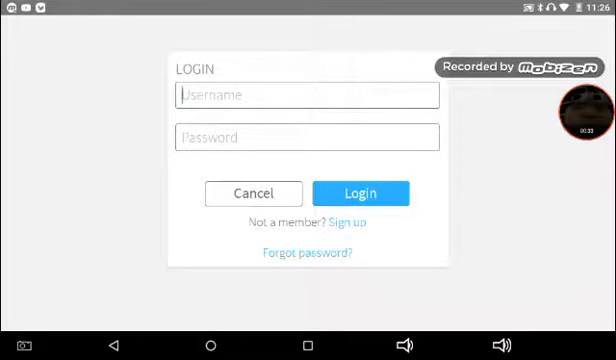
- Submit a login as 'epick gamer' with a password, which is rejected as incorrect
left_click(307, 95)
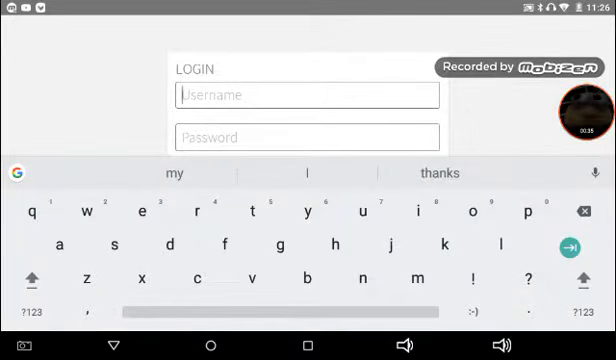
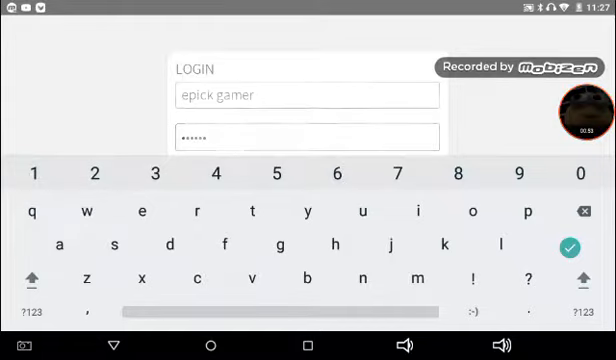
left_click(570, 242)
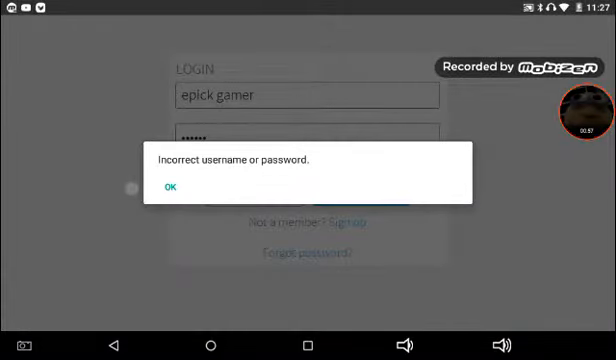
- Retry the login with a longer password, then dismiss the second rejection
left_click(170, 187)
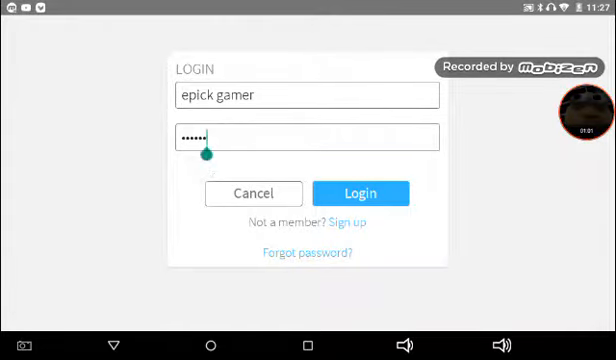
left_click(307, 137)
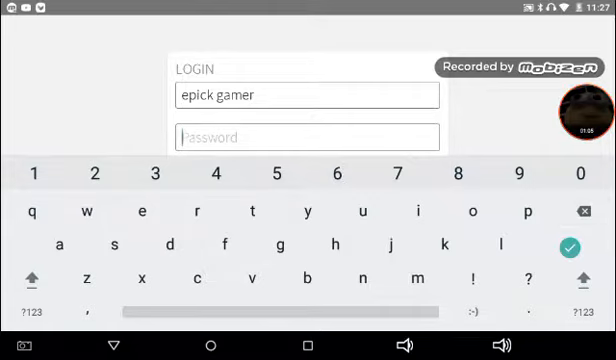
type("2")
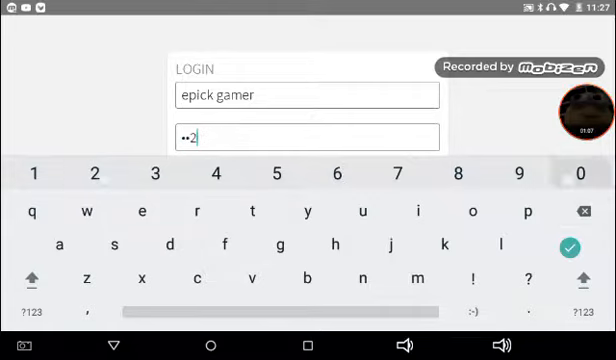
left_click(568, 242)
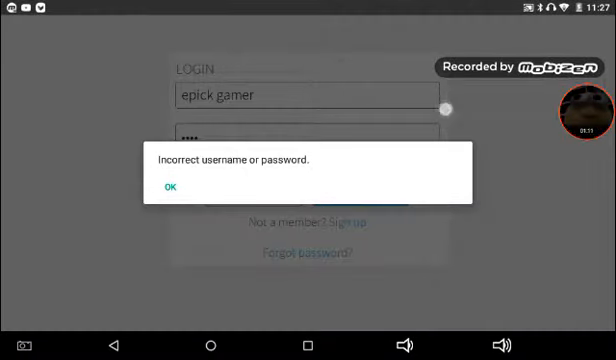
left_click(173, 188)
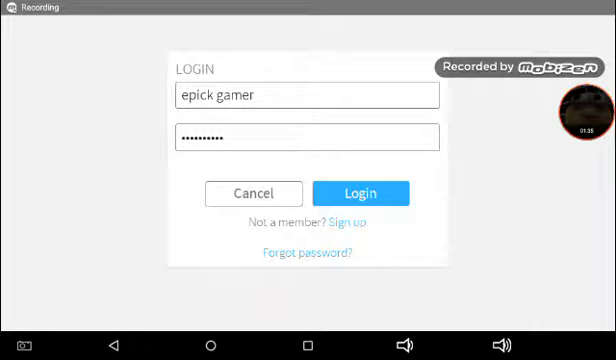
left_click(360, 193)
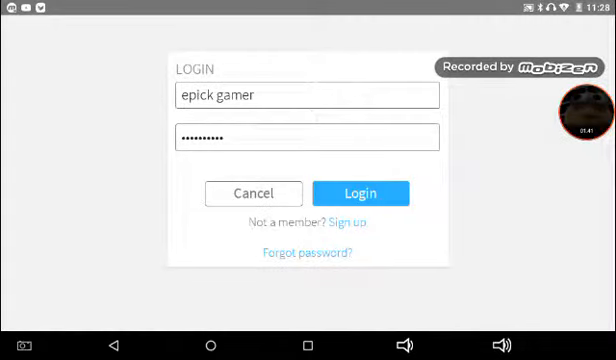
left_click(308, 252)
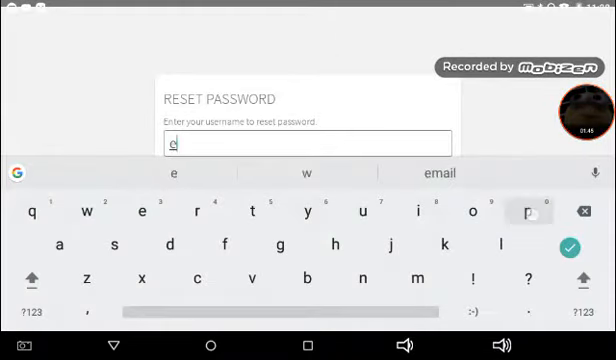
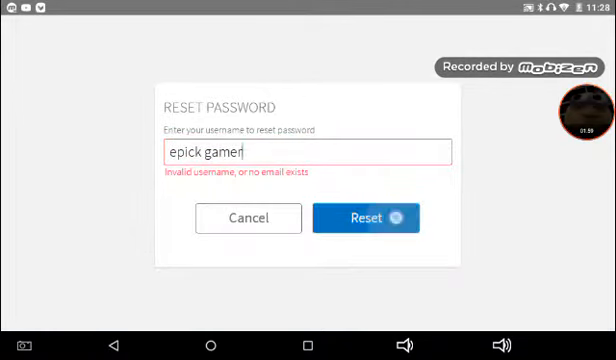
left_click(366, 218)
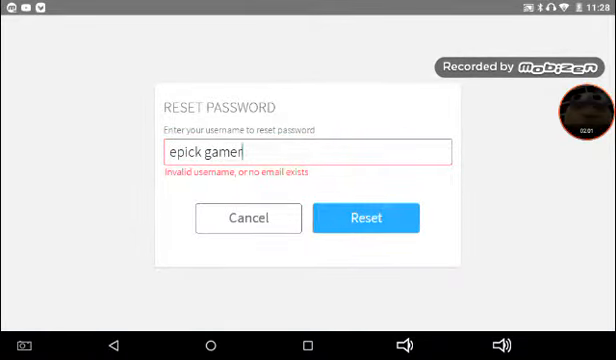
left_click(365, 218)
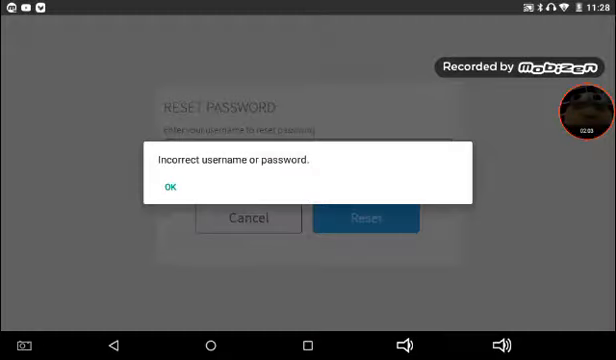
left_click(171, 187)
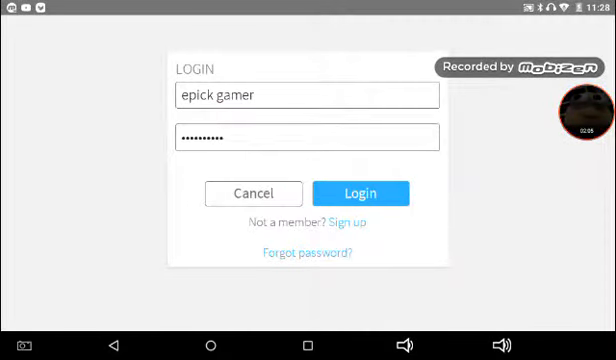
- Open the Sign up form from the link under the Login button
left_click(360, 193)
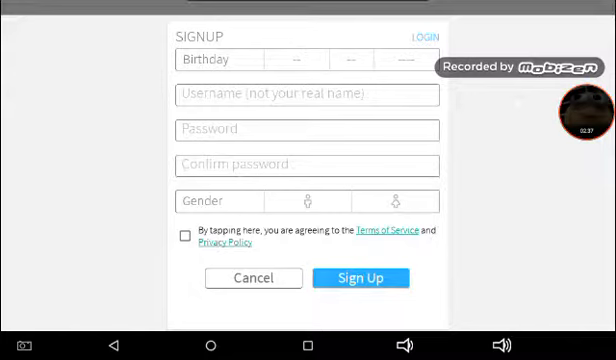
- Choose the male gender and set the birthday pickers to June 15, 2008
left_click(306, 200)
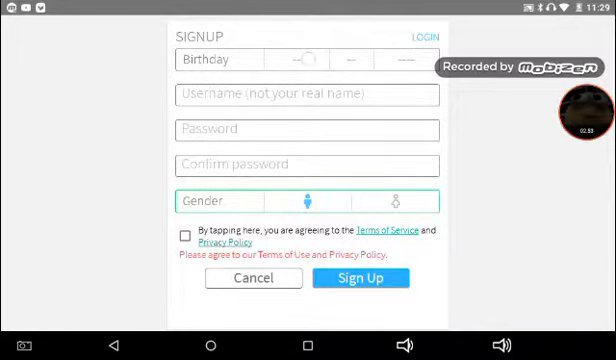
left_click(306, 59)
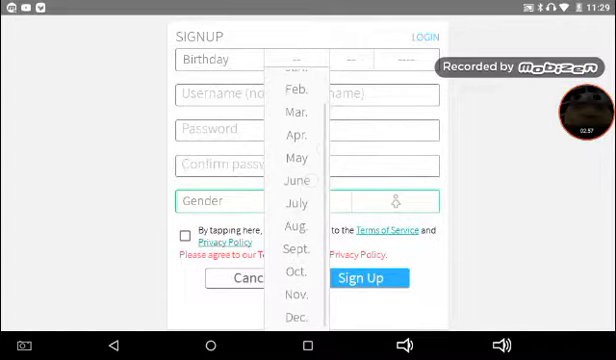
scroll("down", 3)
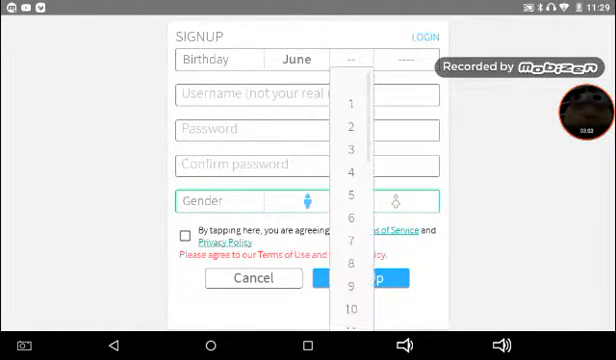
scroll("down", 3)
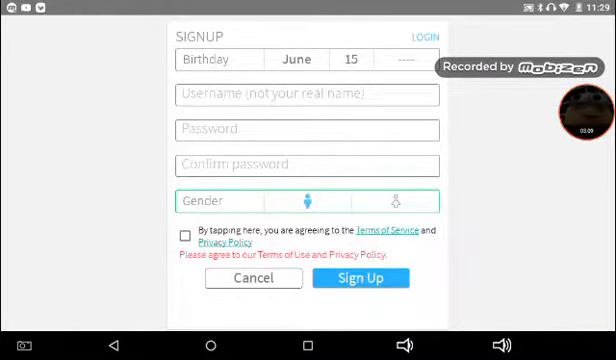
left_click(406, 59)
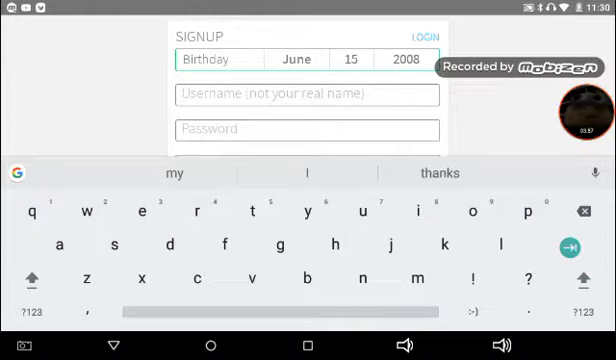
- Try usernames until 'epic861' is accepted after a taken name is rejected
type("eli")
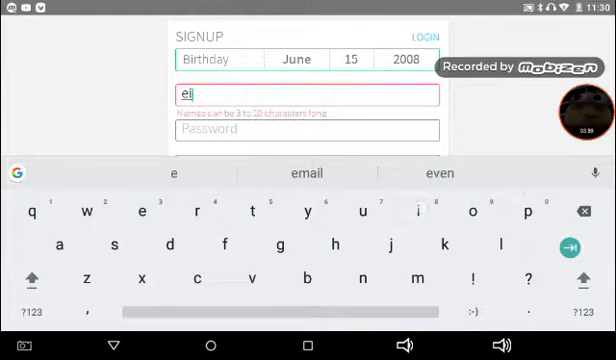
key("Backspace")
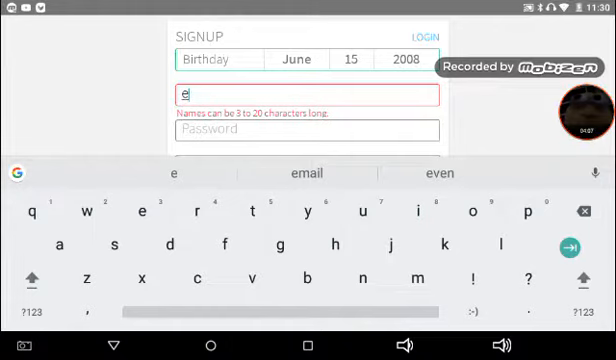
key("Backspace")
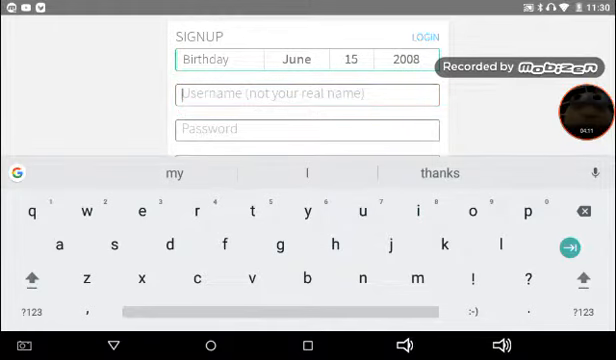
type("ep")
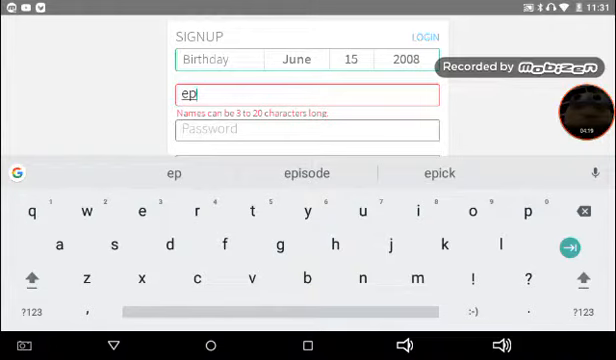
type("ic")
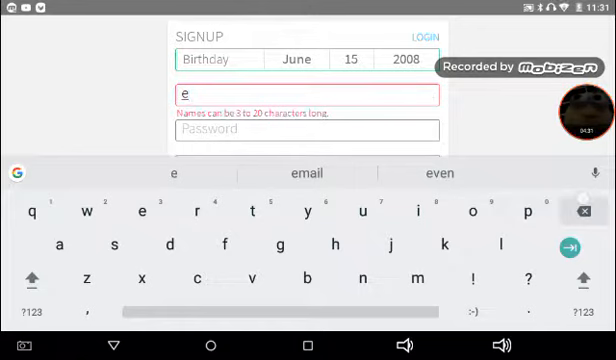
type("W")
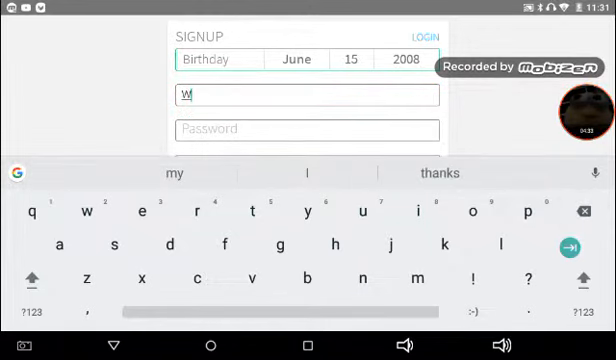
type("illy")
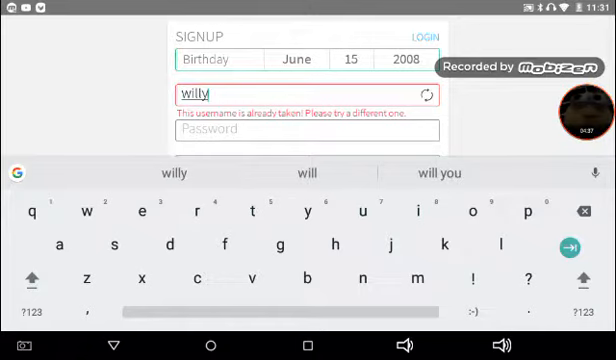
type("epic861")
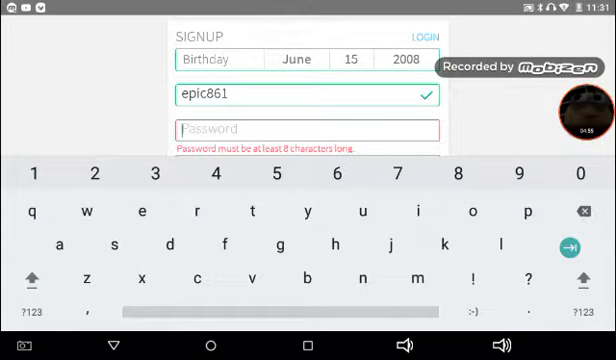
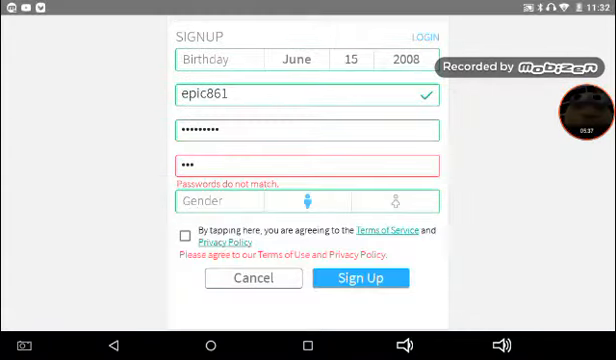
- Retype the password and confirmation until both fields turn green
left_click(360, 278)
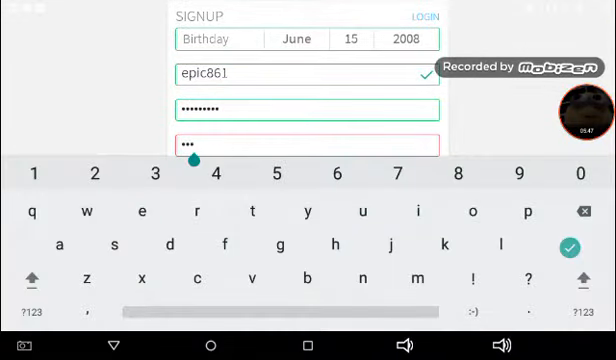
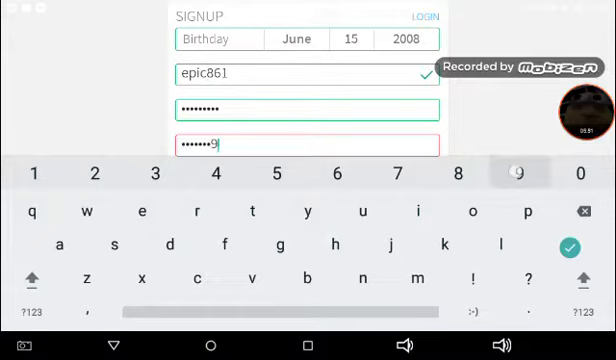
key("Backspace")
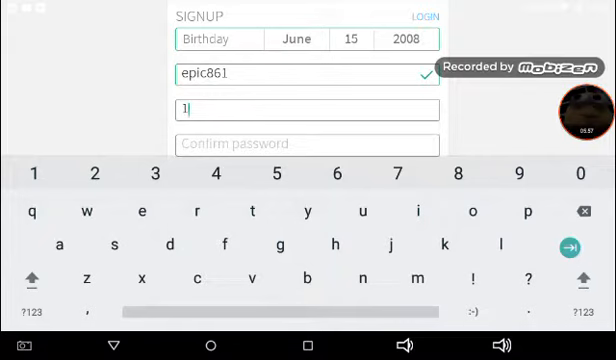
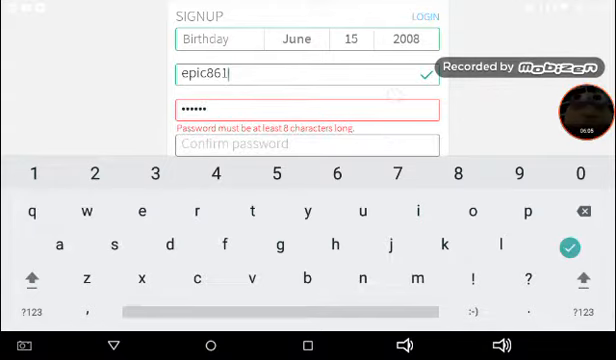
left_click(205, 116)
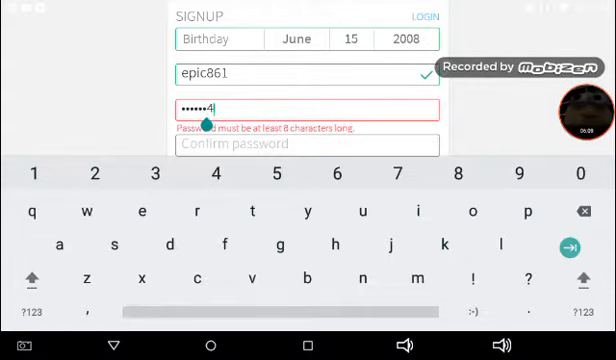
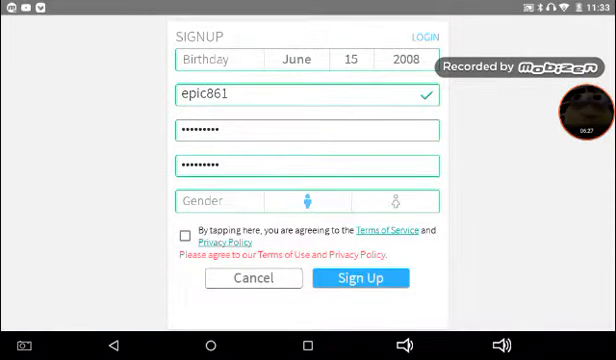
- Agree to the Terms of Service and submit Sign Up to register epic861
left_click(183, 236)
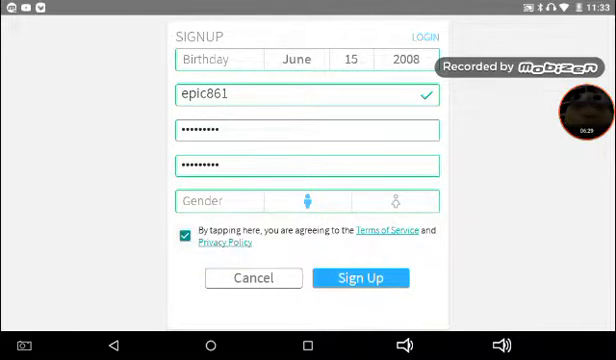
left_click(360, 278)
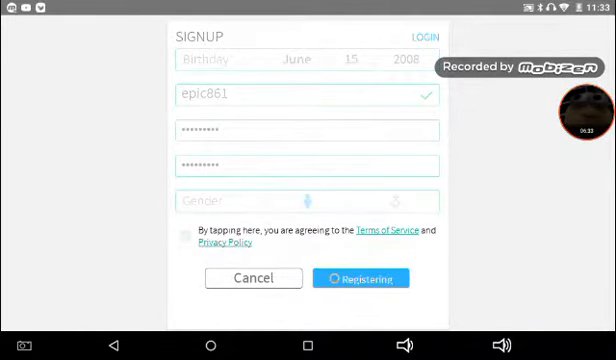
left_click(360, 278)
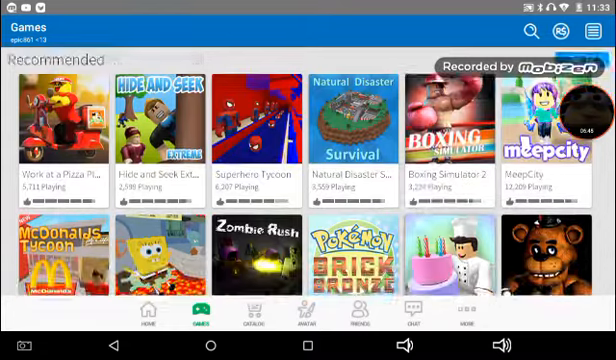
- Scroll the recommended games, then switch to the Avatar section
scroll("down", 3)
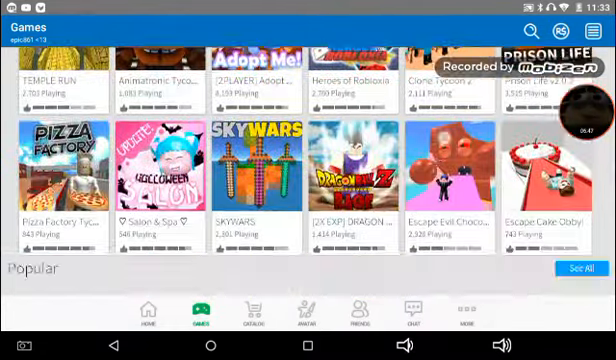
scroll("down", 3)
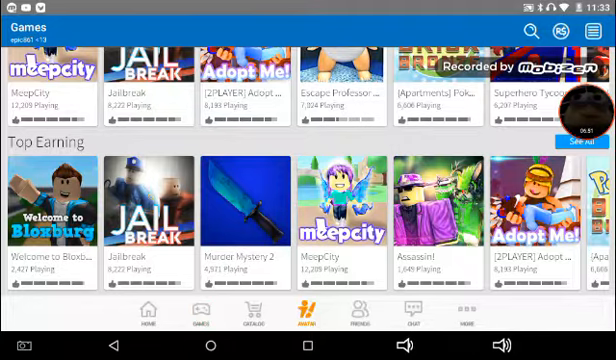
left_click(306, 318)
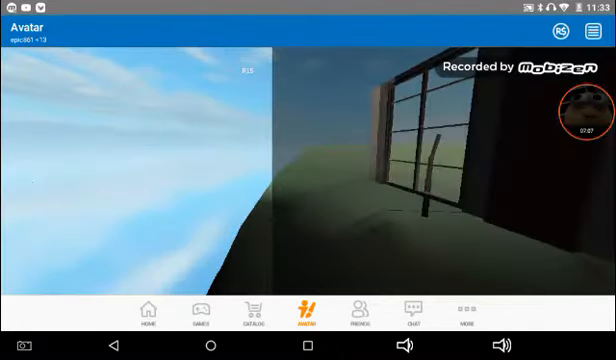
- Browse All and Clothing items, switch to R6, and re-equip the dark jacket outfit
left_click(307, 320)
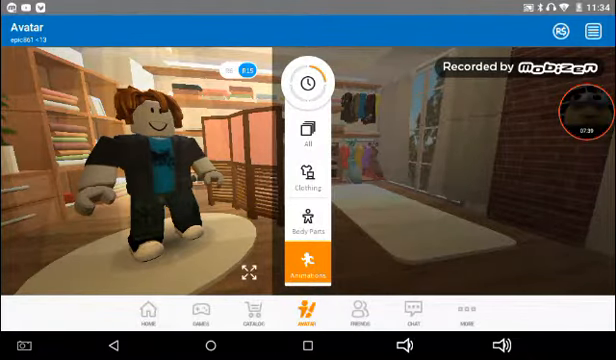
left_click(305, 142)
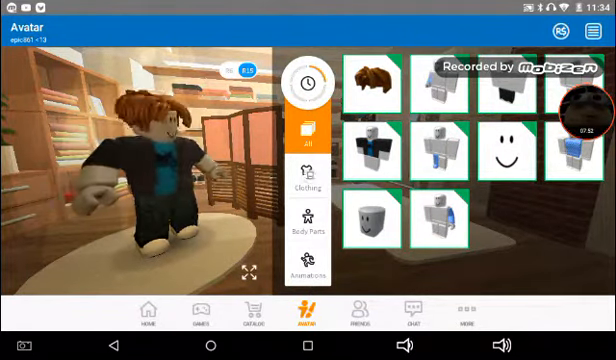
left_click(310, 192)
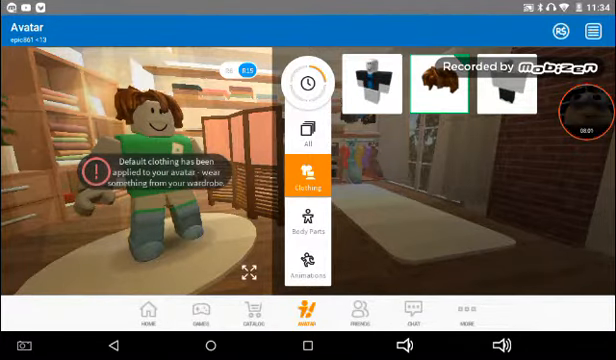
left_click(318, 226)
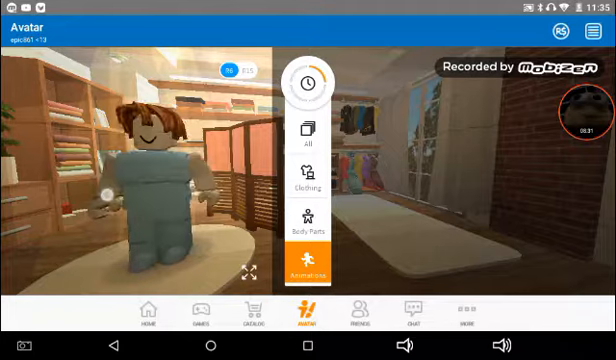
left_click(308, 139)
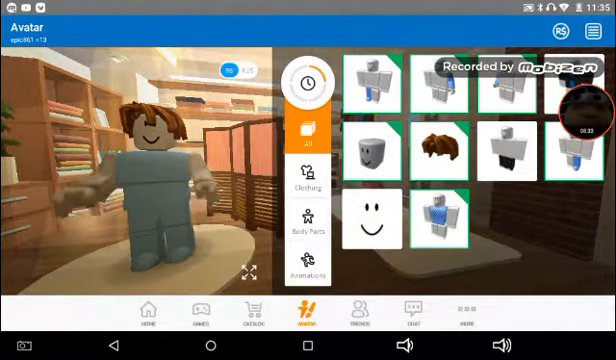
left_click(315, 192)
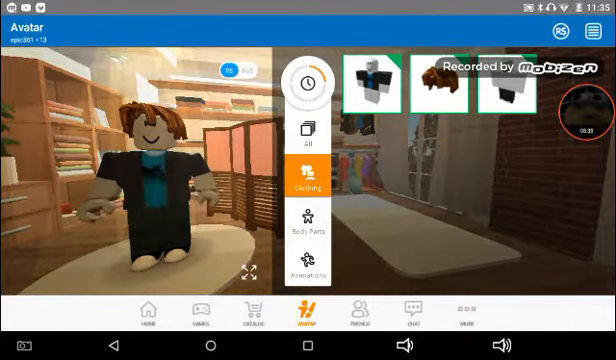
left_click(308, 138)
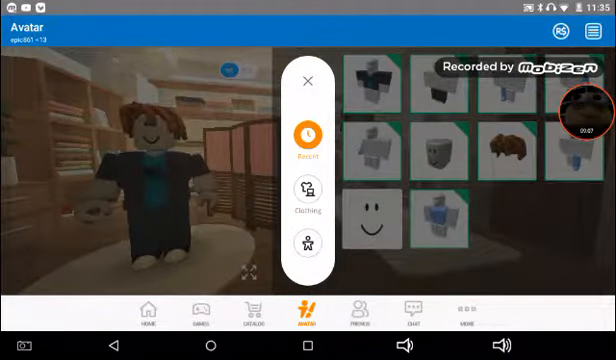
- Equip blond hair and dark sunglasses, review Skin Tone, Face, Head and Torso, then enlarge the preview
left_click(305, 202)
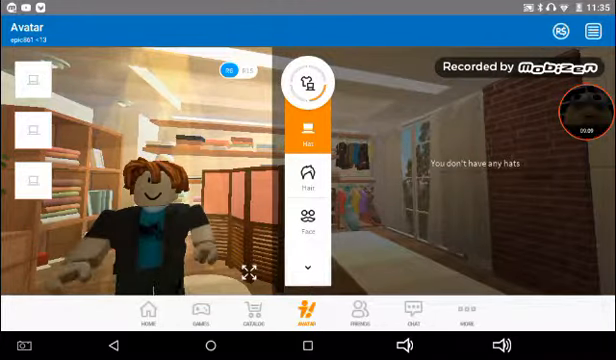
left_click(306, 192)
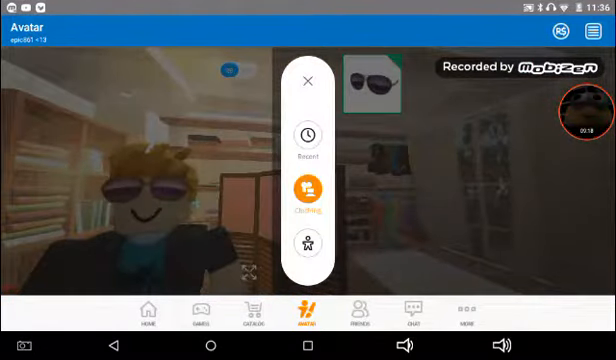
left_click(309, 244)
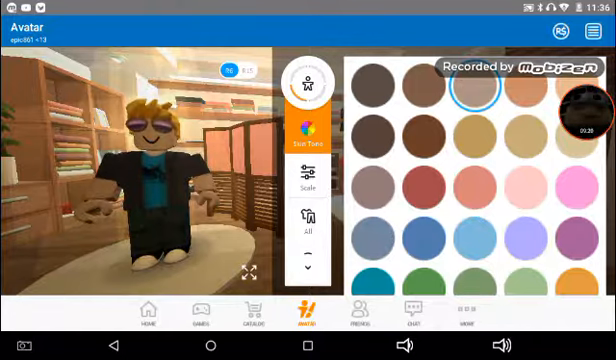
left_click(305, 219)
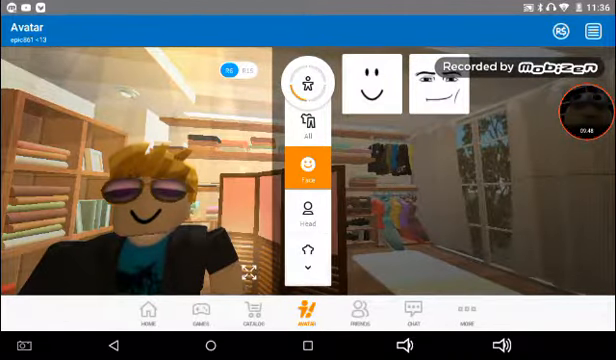
left_click(308, 216)
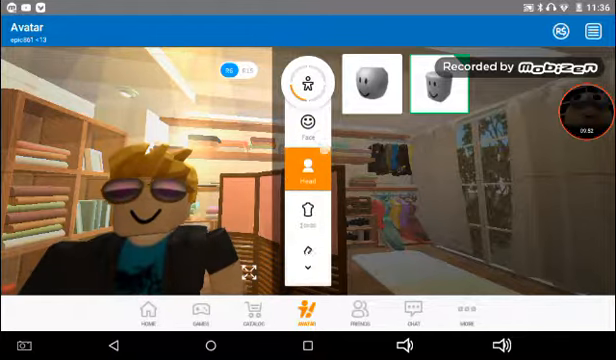
left_click(307, 211)
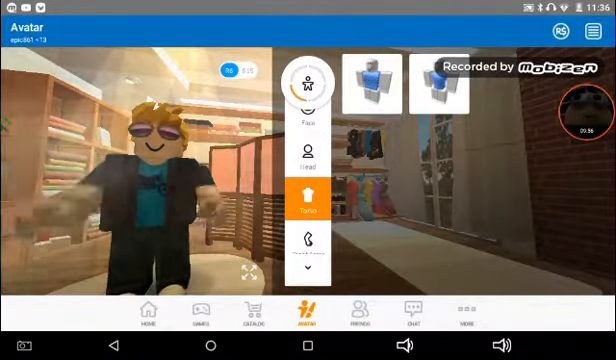
left_click(373, 82)
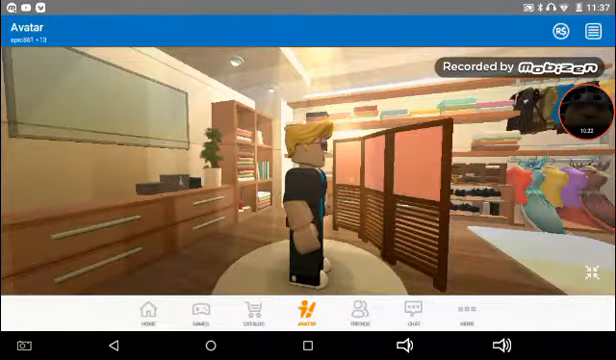
- Browse the Catalog's Featured Items, then return to the Games page's Top Earning lists
left_click(256, 316)
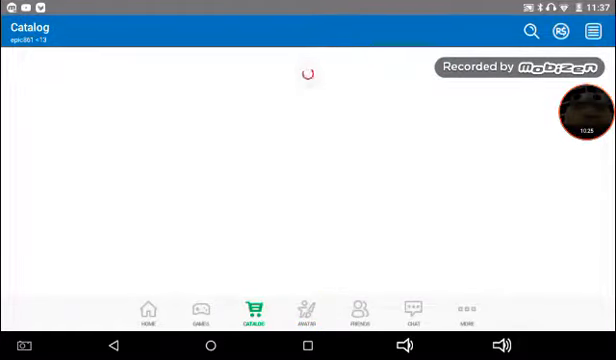
scroll("down", 3)
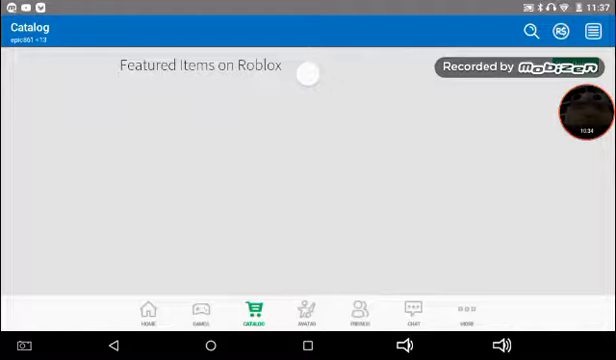
left_click(200, 318)
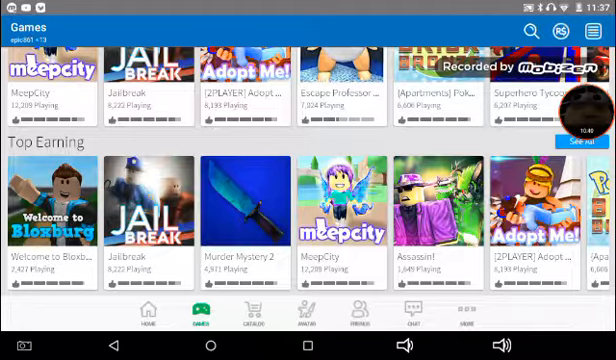
- Scroll the Games page and open Escape Professor Poopypants! by Legacy Studios
scroll("down", 3)
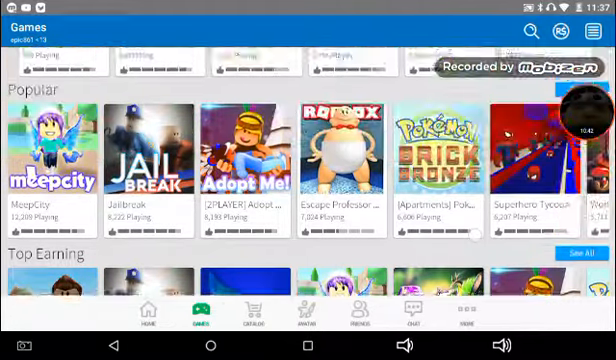
scroll("down", 3)
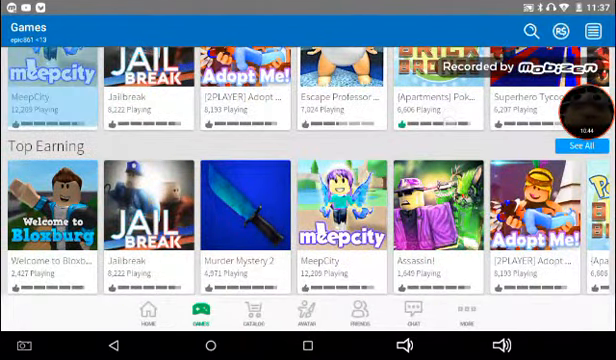
scroll("down", 3)
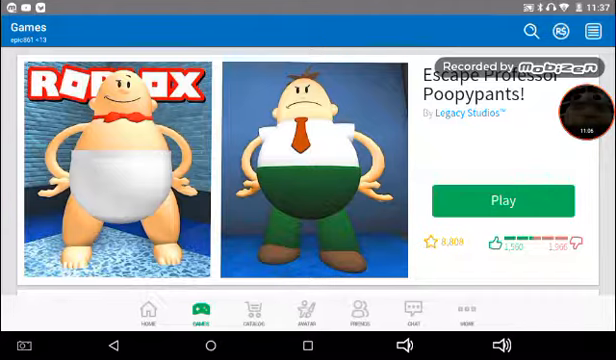
- Launch Escape Professor Poopypants! with the Play button so it joins a server
left_click(510, 199)
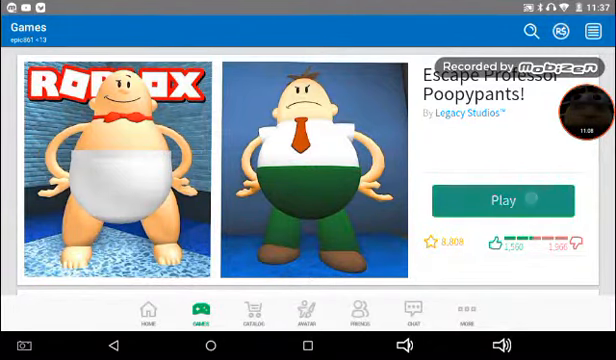
left_click(508, 198)
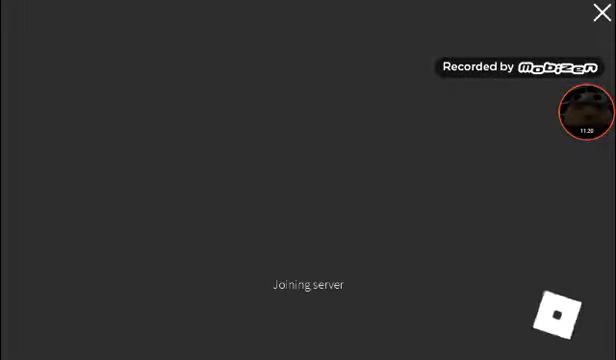